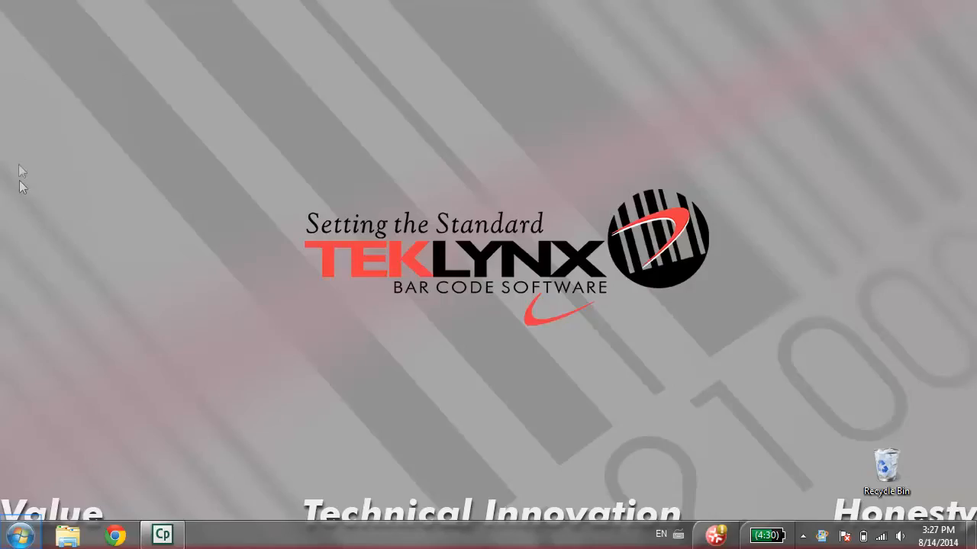
Step: Open the Start menu and expand All Programs to show the TEKLYNX CODESOFT 2014 folder
left_click(14, 534)
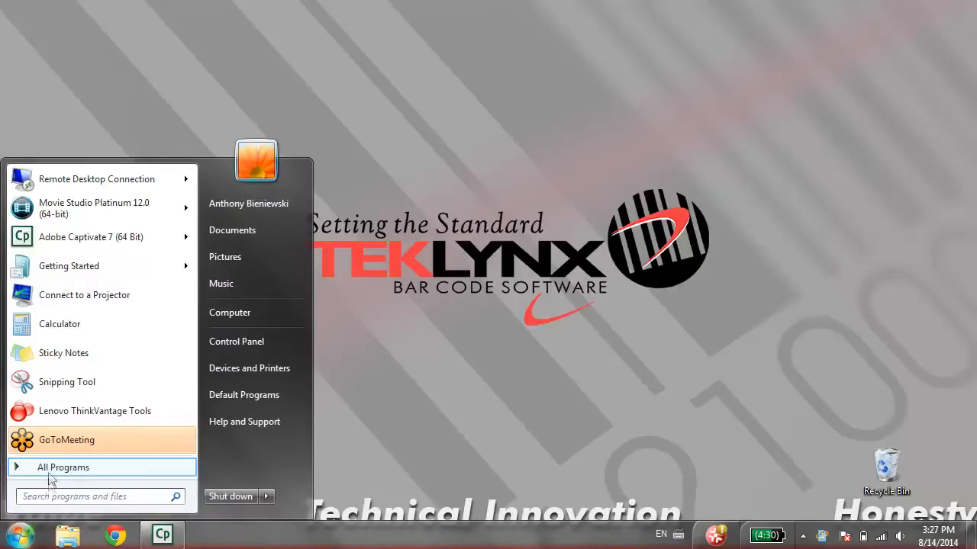
left_click(64, 467)
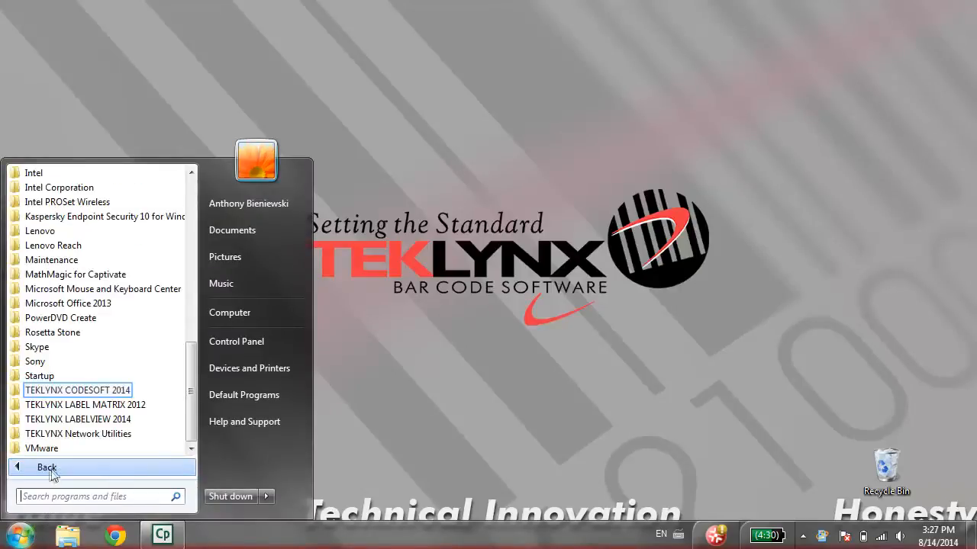
Step: Open the TEKLYNX CODESOFT 2014 program group to reach the Activation Wizard
left_click(76, 390)
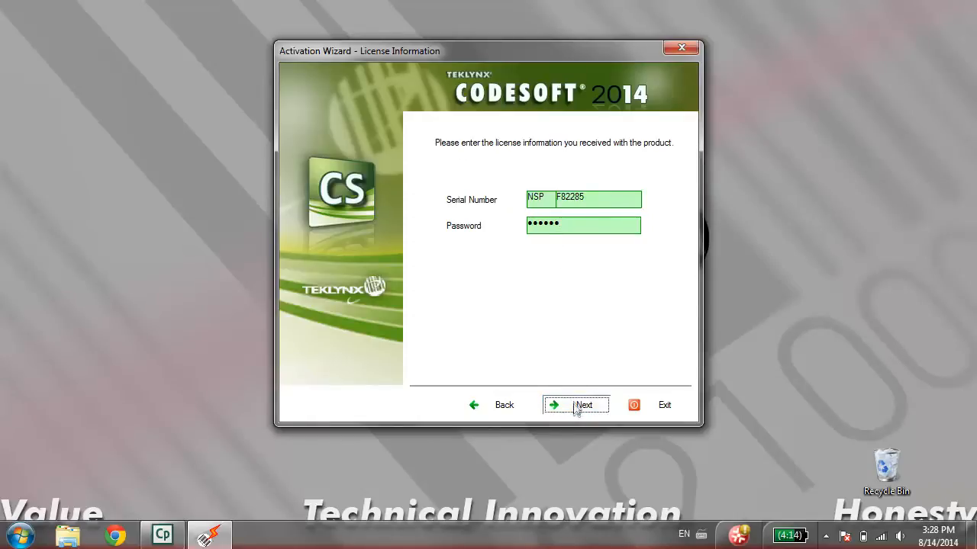
Step: Advance to registration and enter Teklynx, Tech Support, 409 E Silv..., Whitefish Bay, 53217
left_click(574, 404)
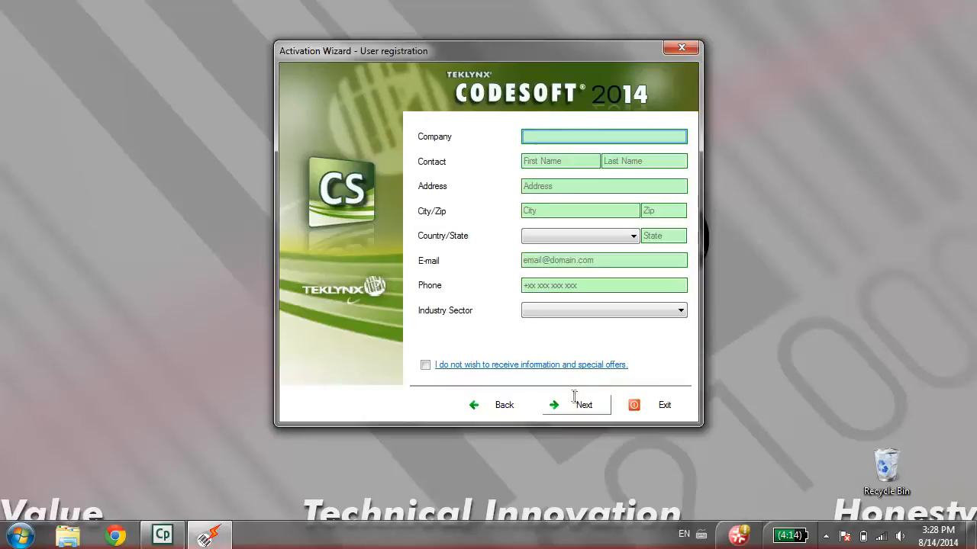
type("Teklynx")
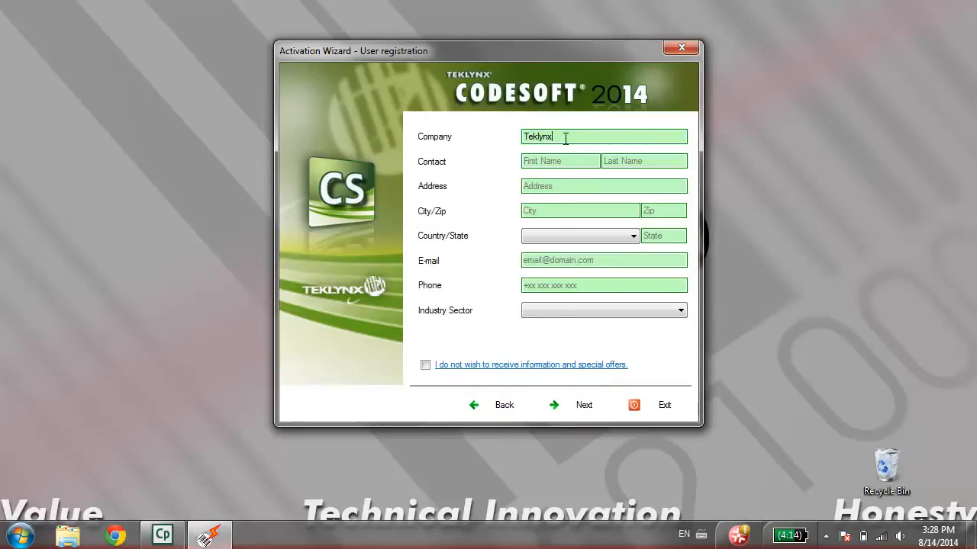
type("Tech")
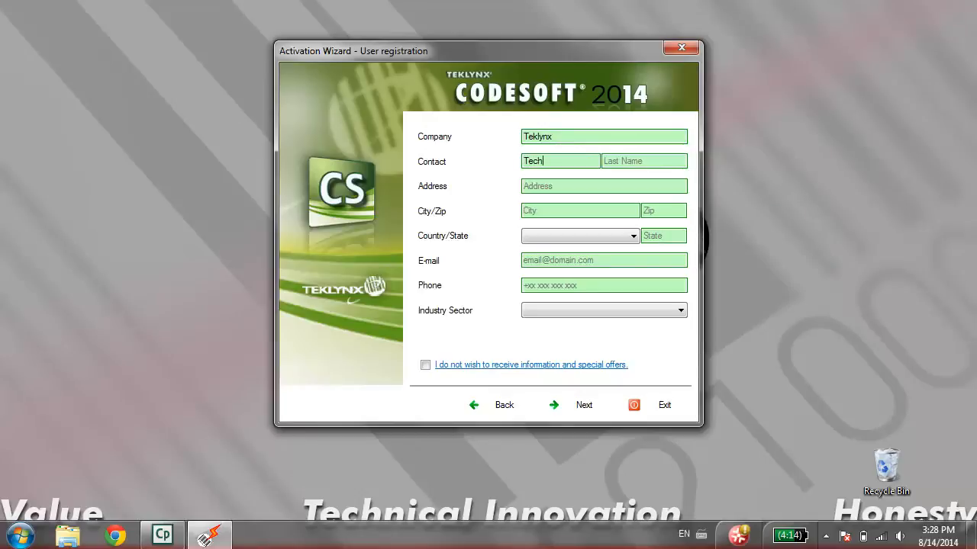
type("Sup")
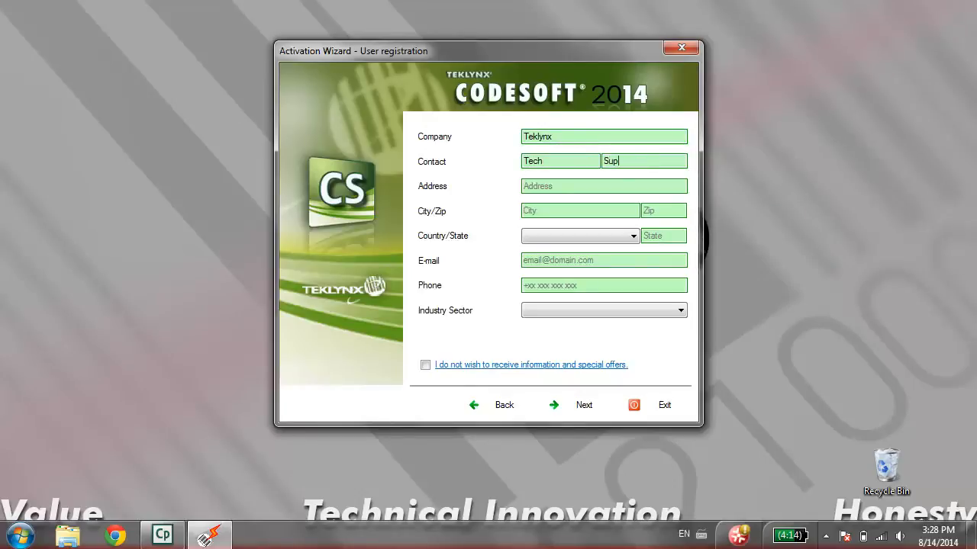
type("port")
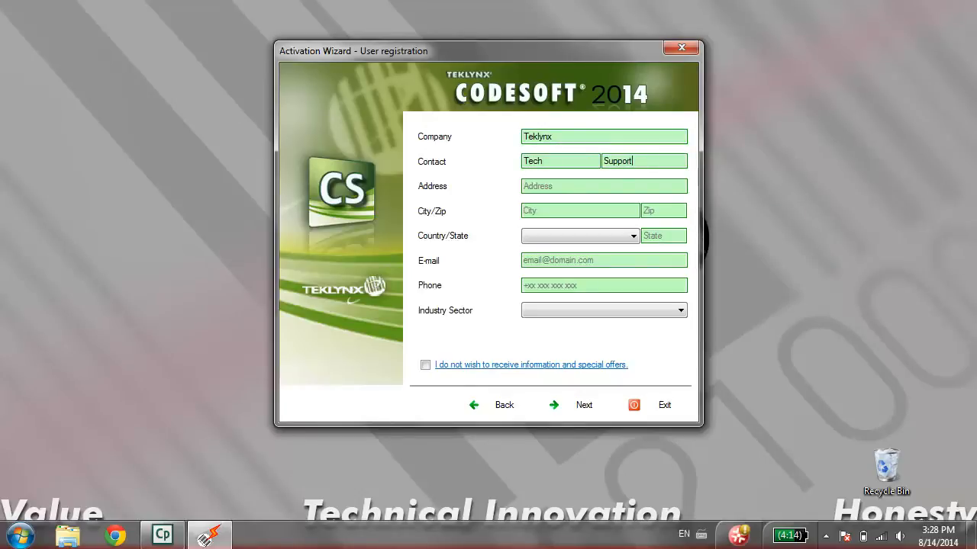
type("409 E Silver Spring Dr")
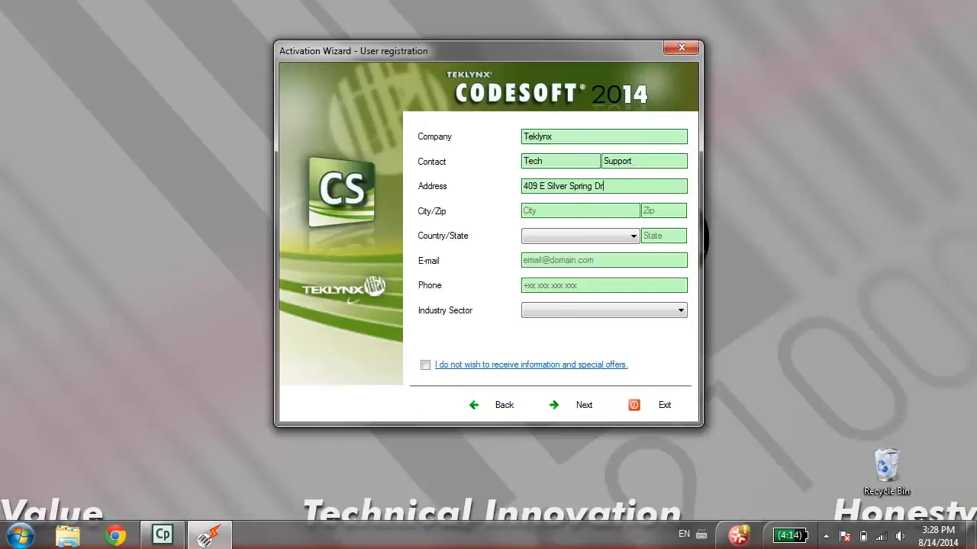
type("Whitefish Bay")
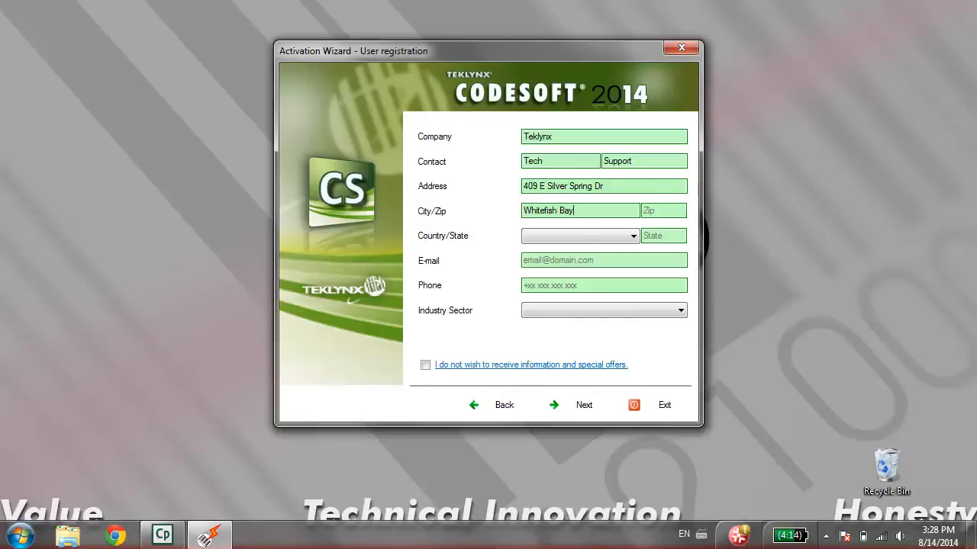
type("53217")
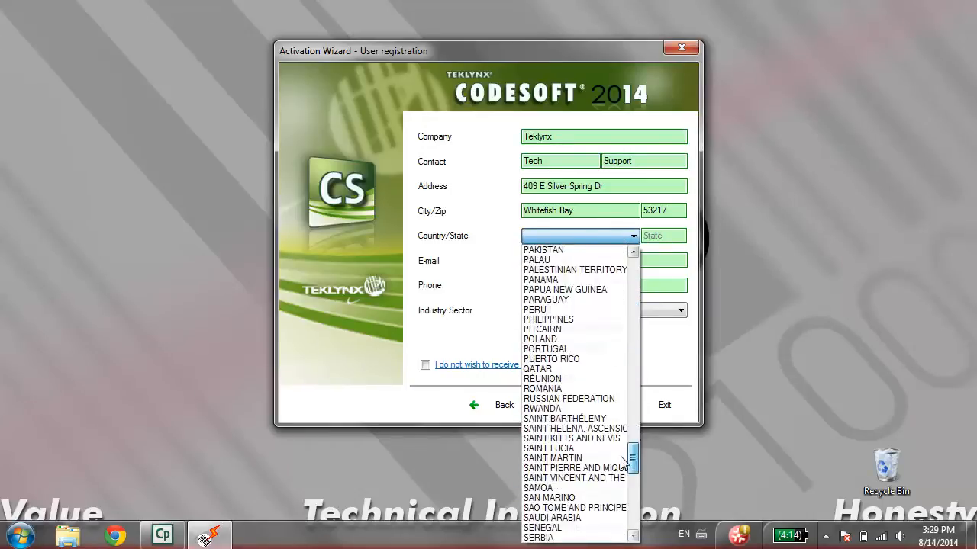
scroll("down", 3)
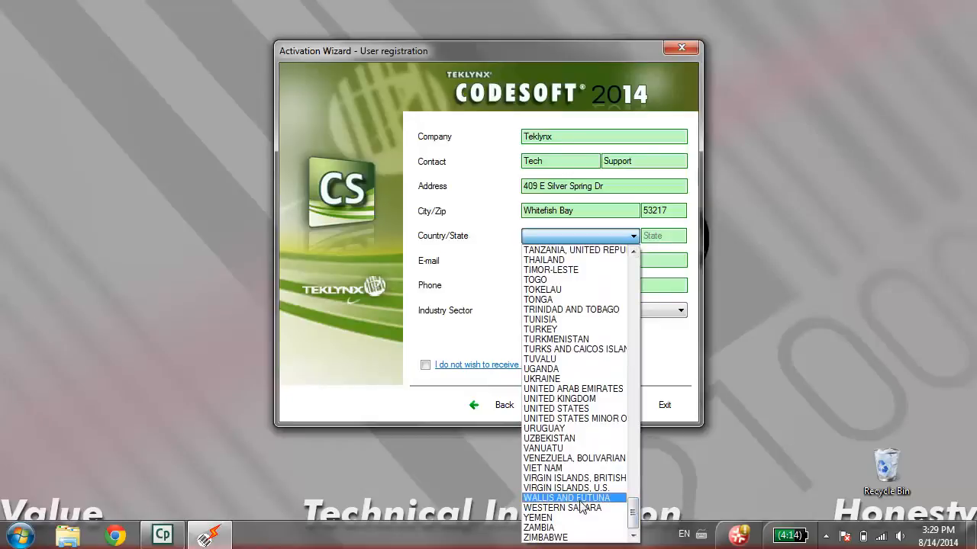
mouse_move(544, 428)
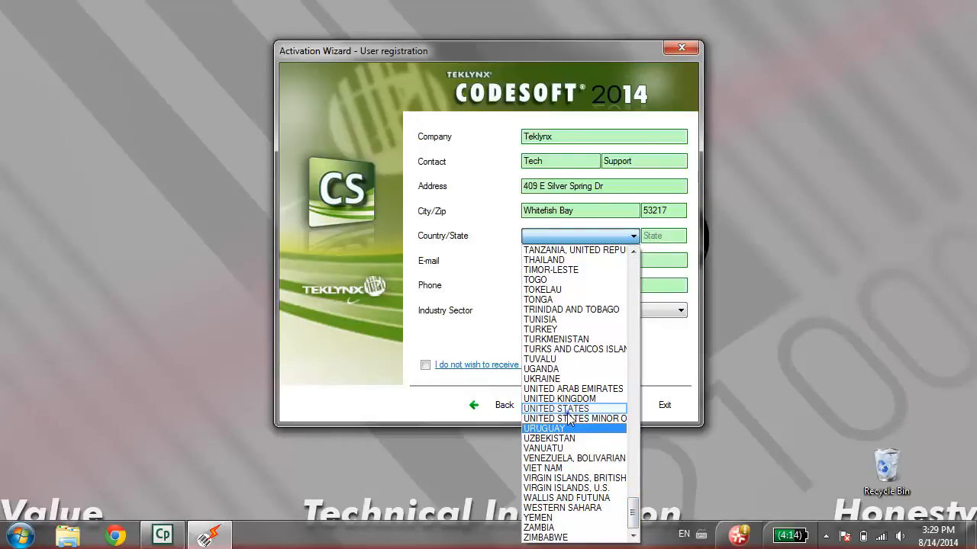
left_click(556, 408)
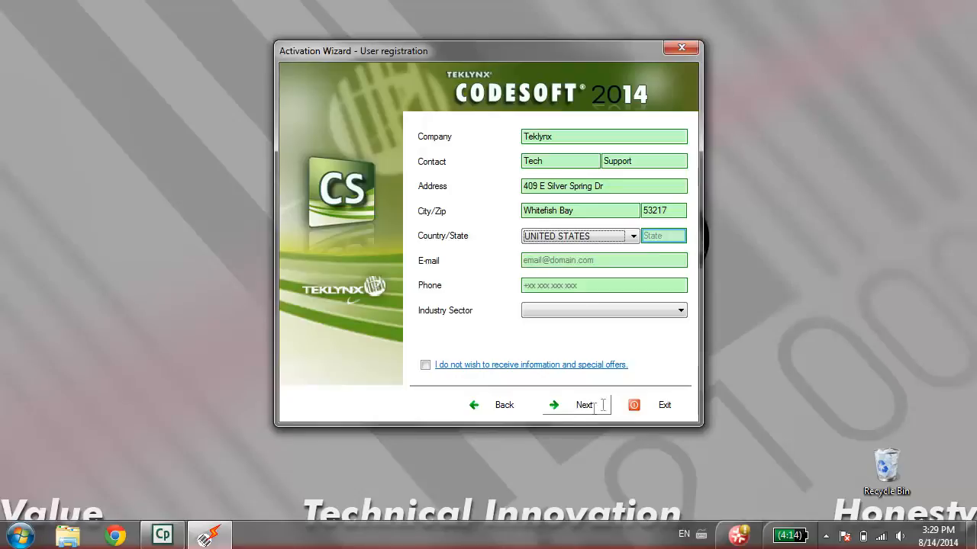
type("WI")
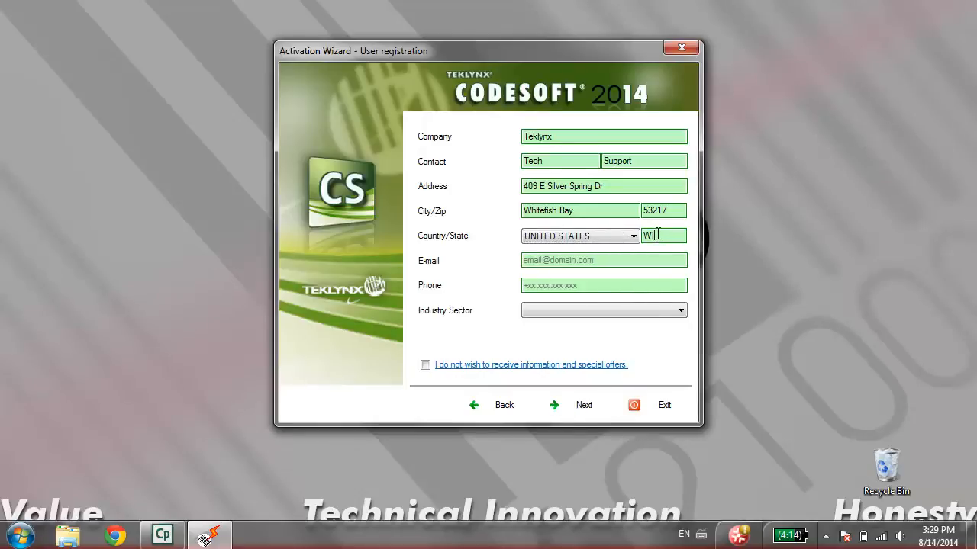
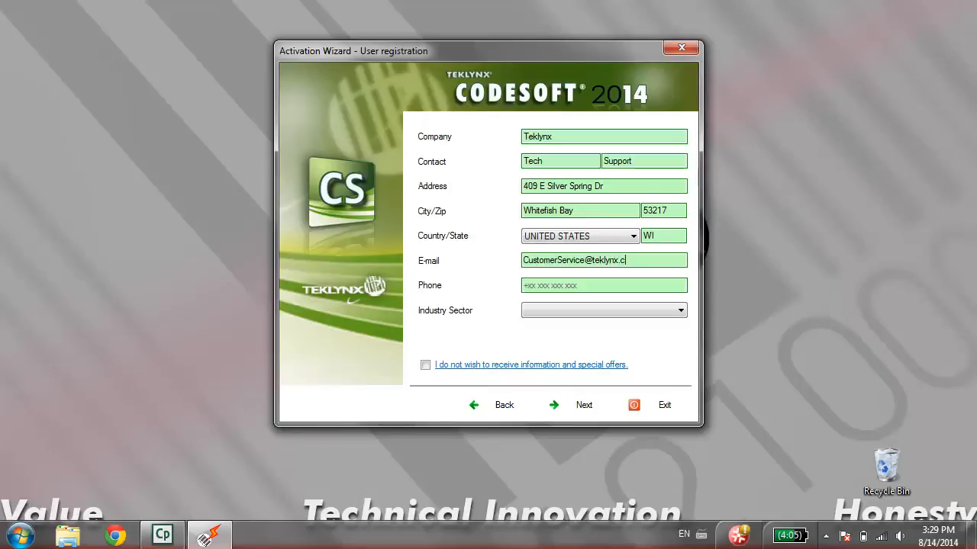
type("411")
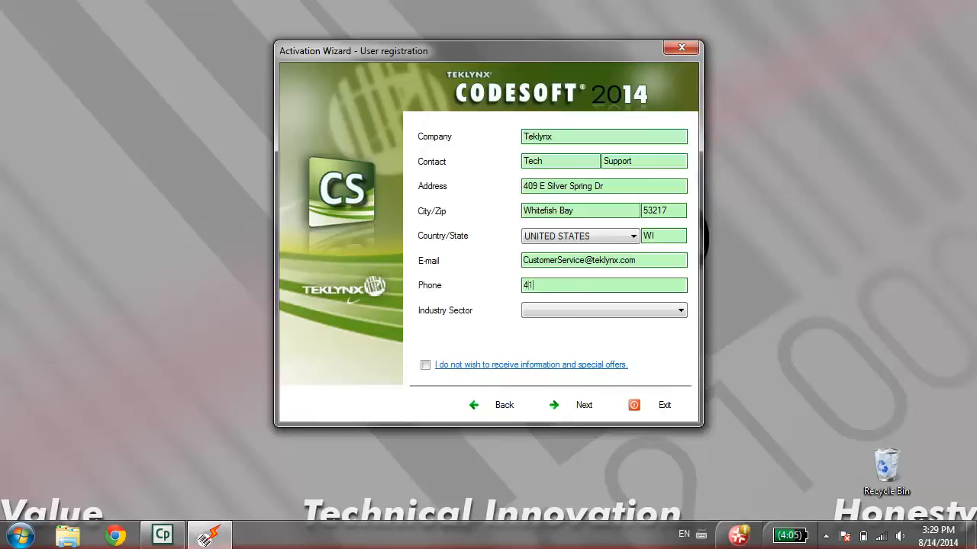
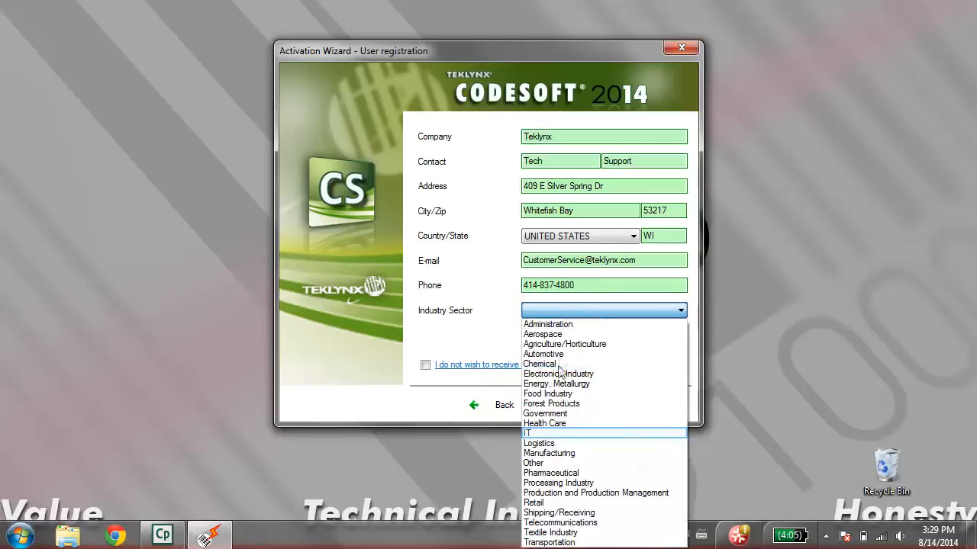
left_click(526, 434)
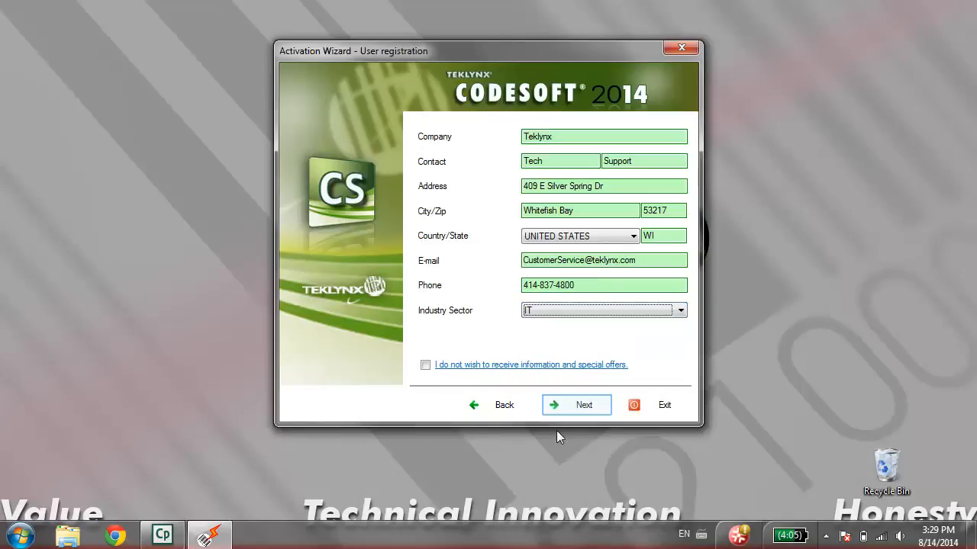
Step: Submit the registration, activate the license and finish the wizard to launch CODESOFT
left_click(576, 405)
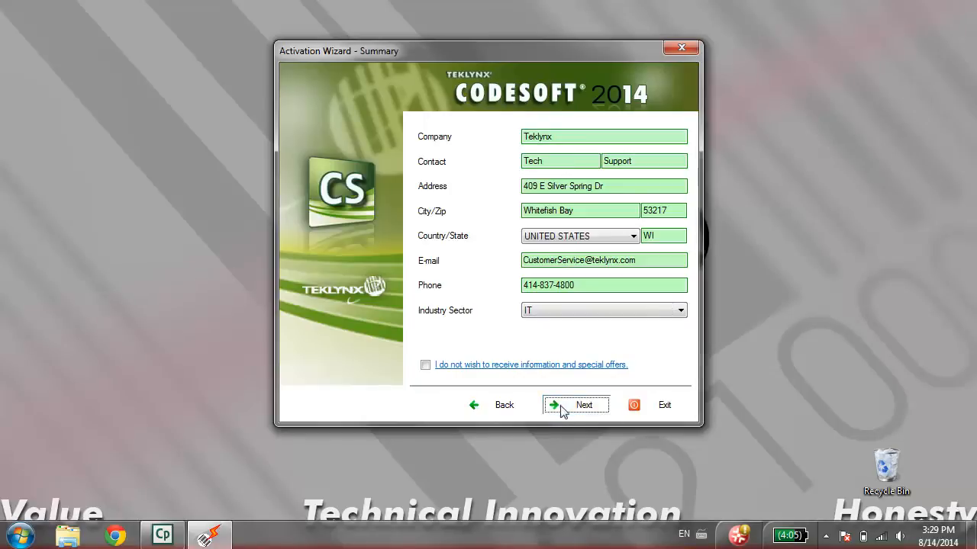
left_click(574, 405)
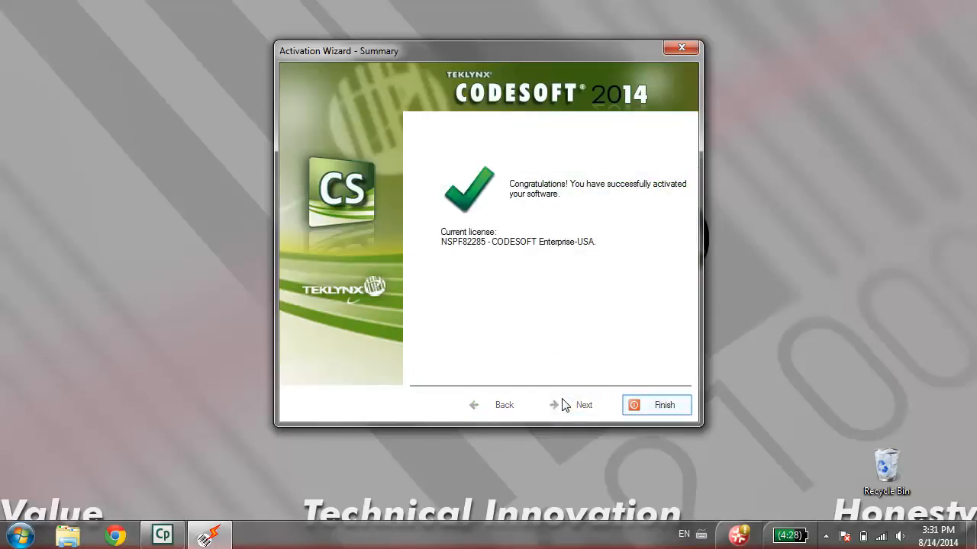
left_click(656, 405)
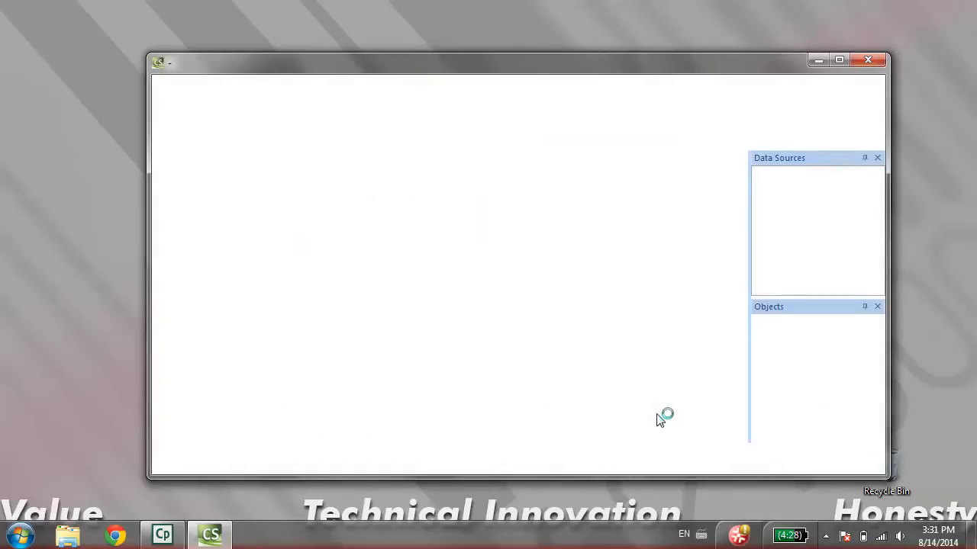